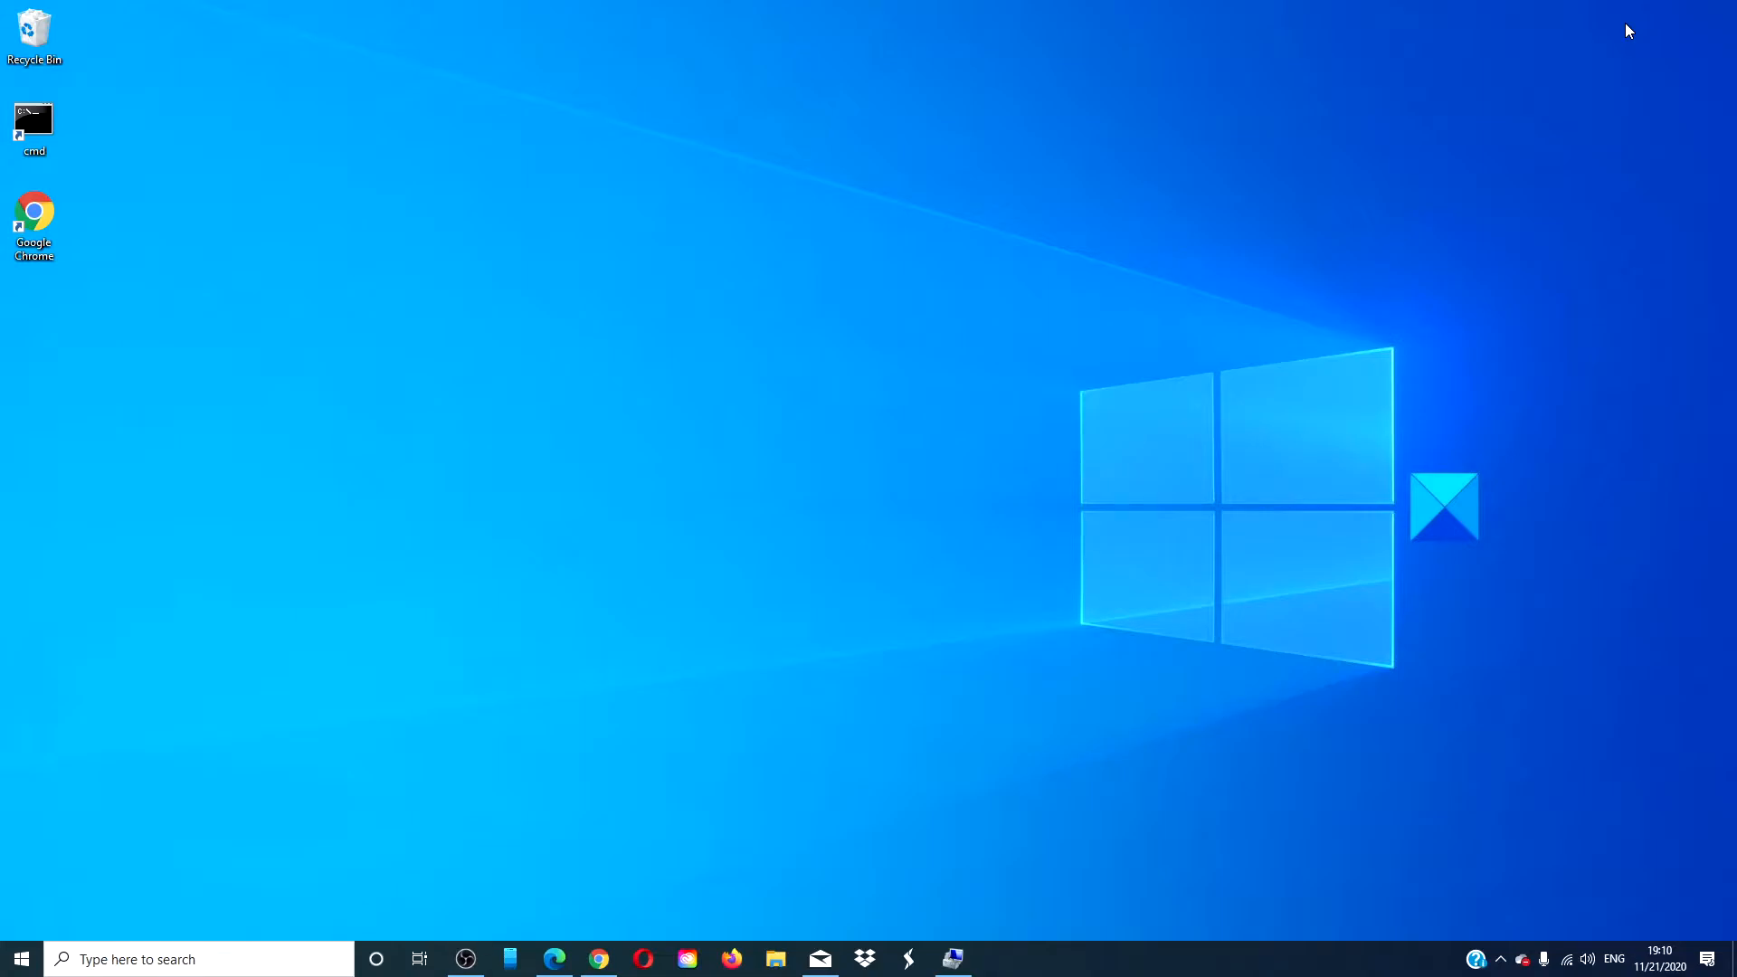
mouse_move(1598, 20)
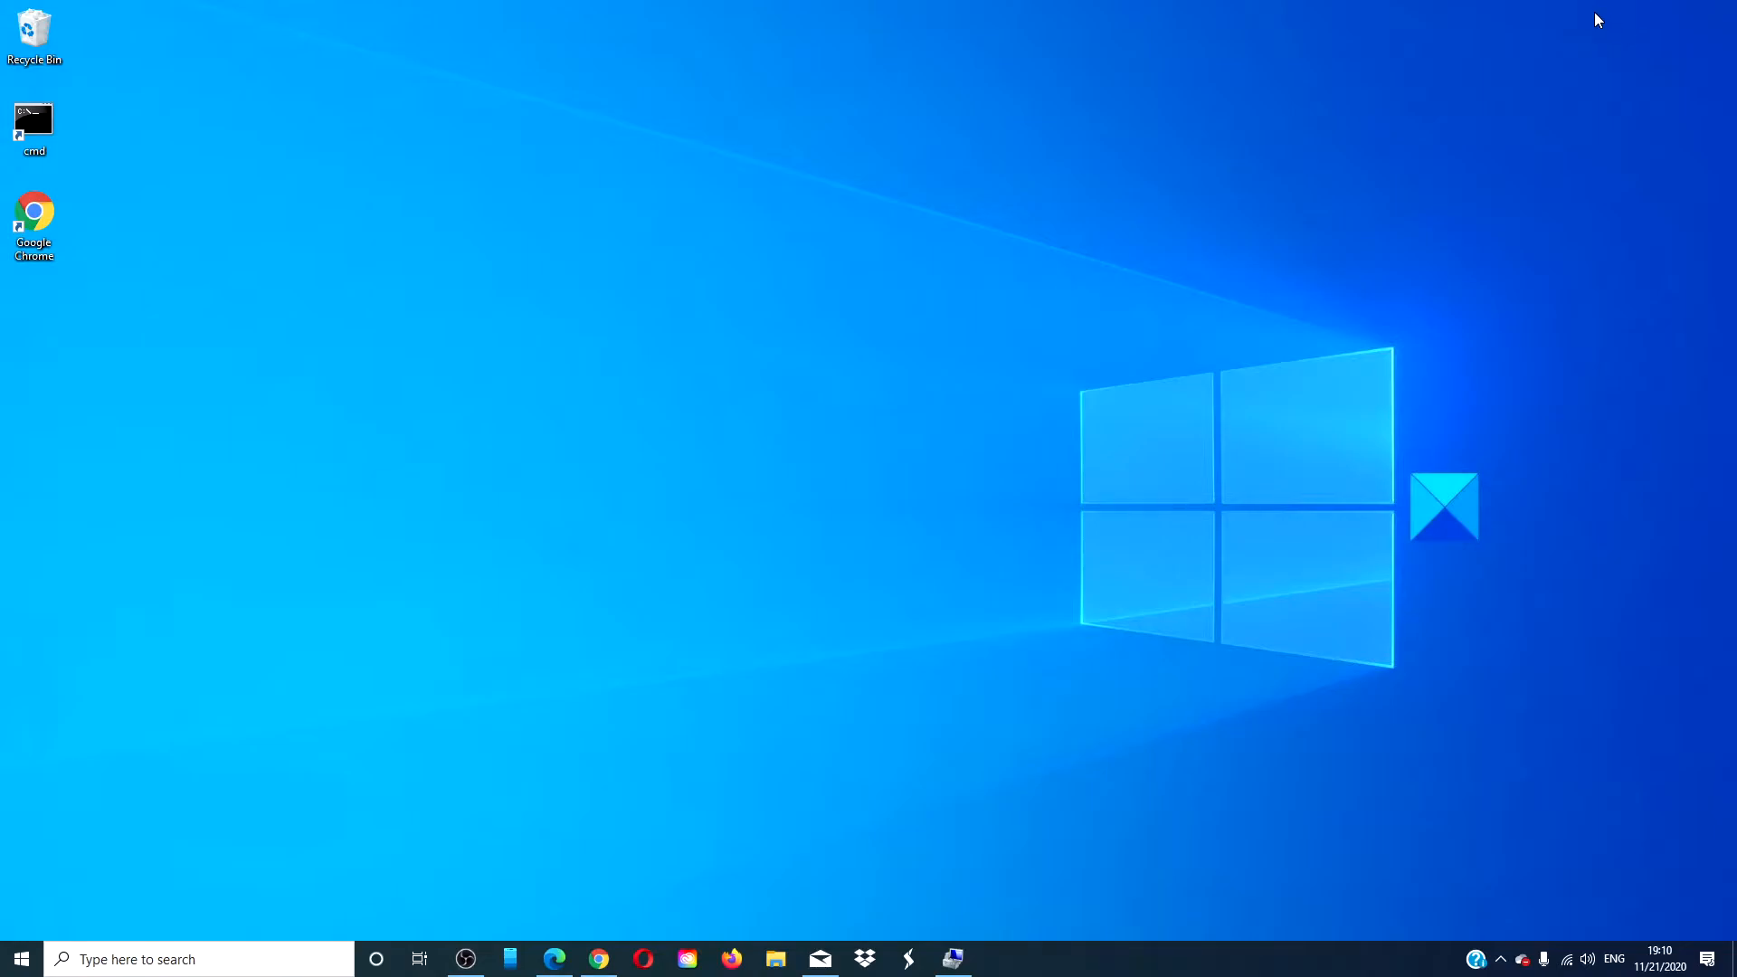
mouse_move(20, 959)
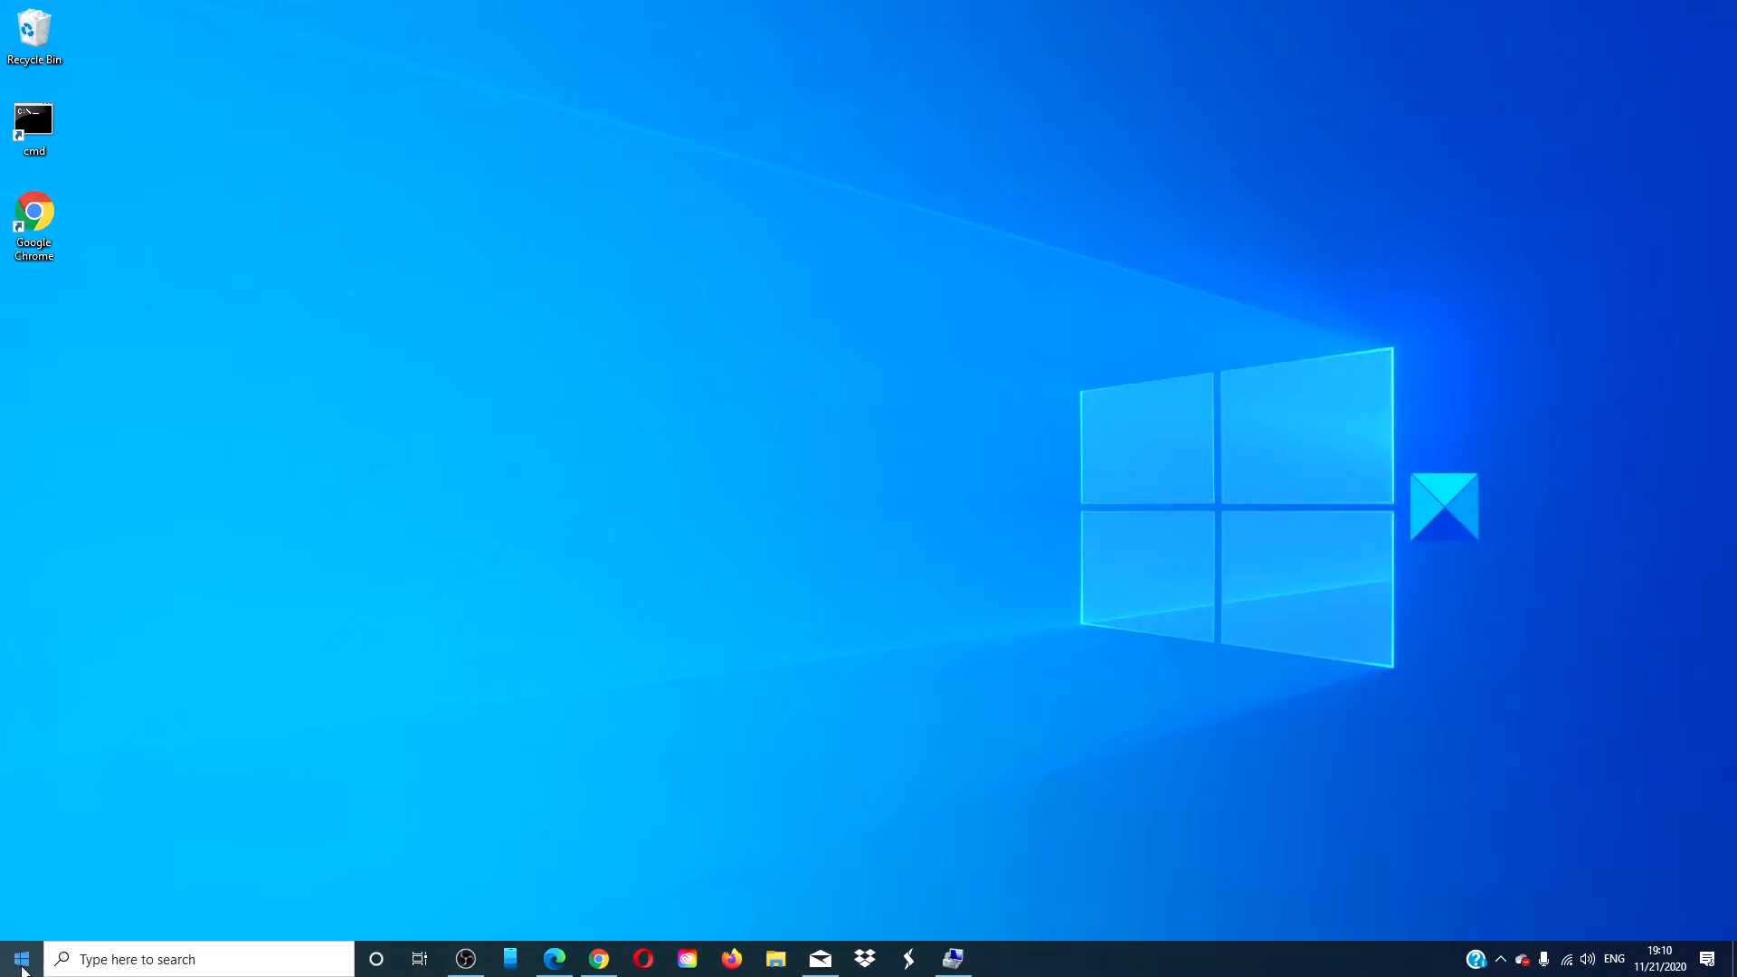
Launch Computer Management from the Start button's Quick Link menu
right_click(20, 959)
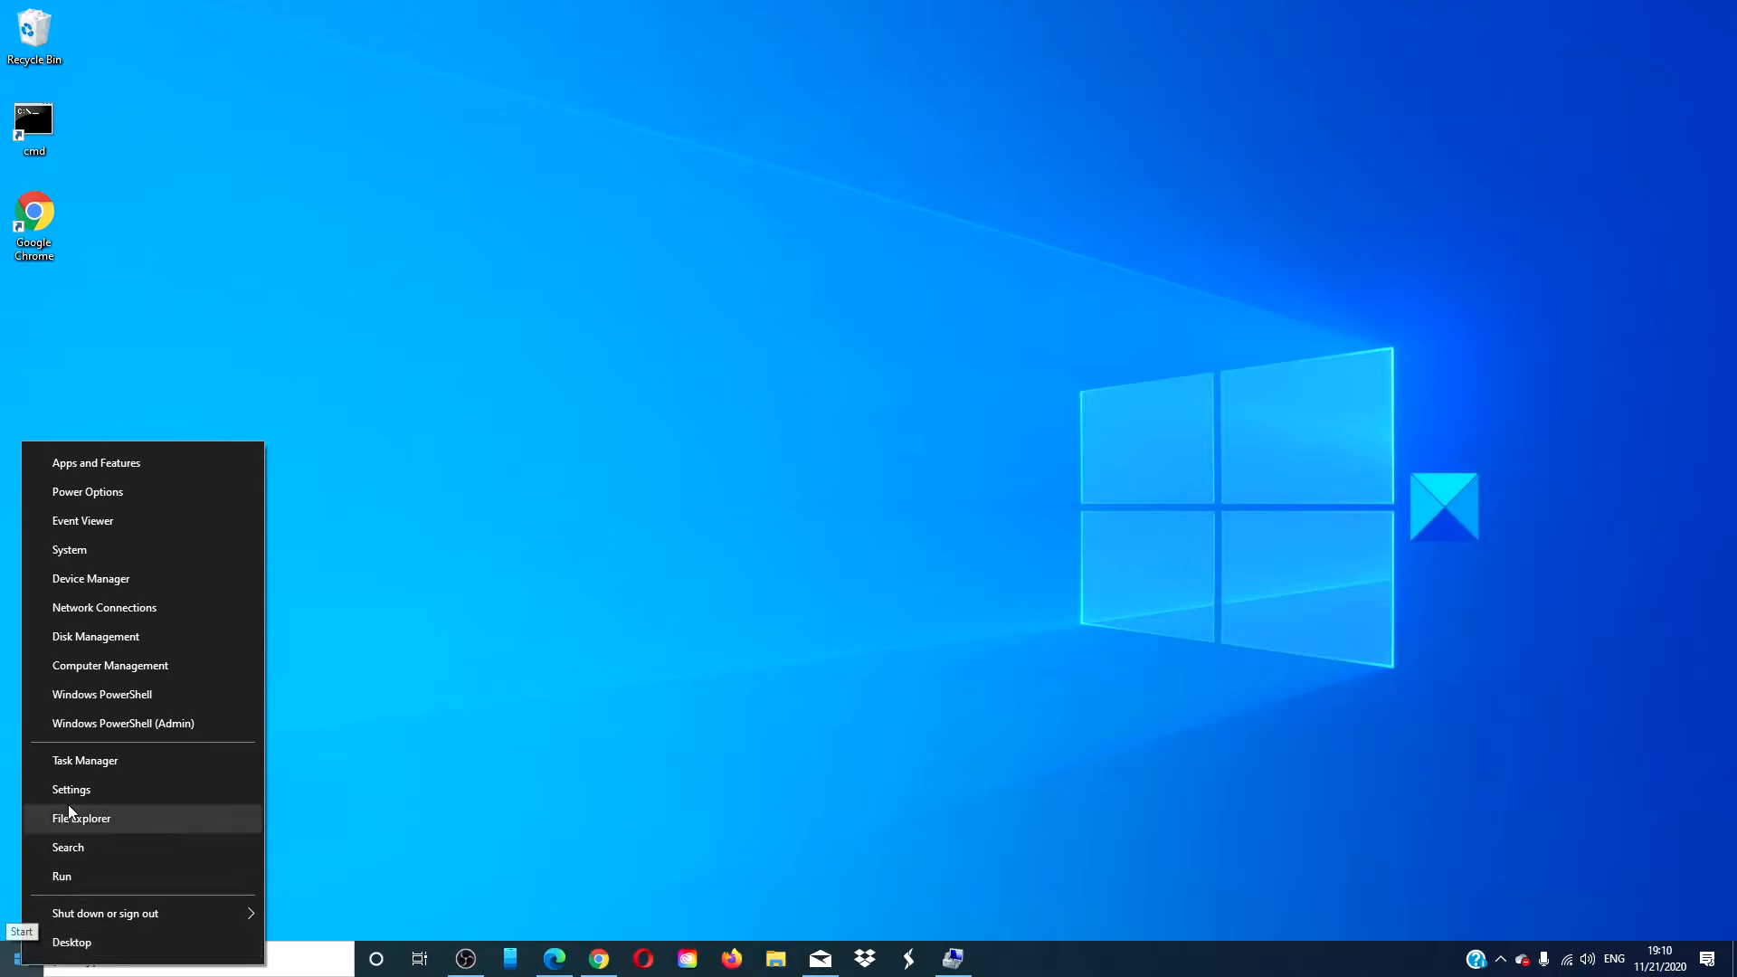
left_click(110, 664)
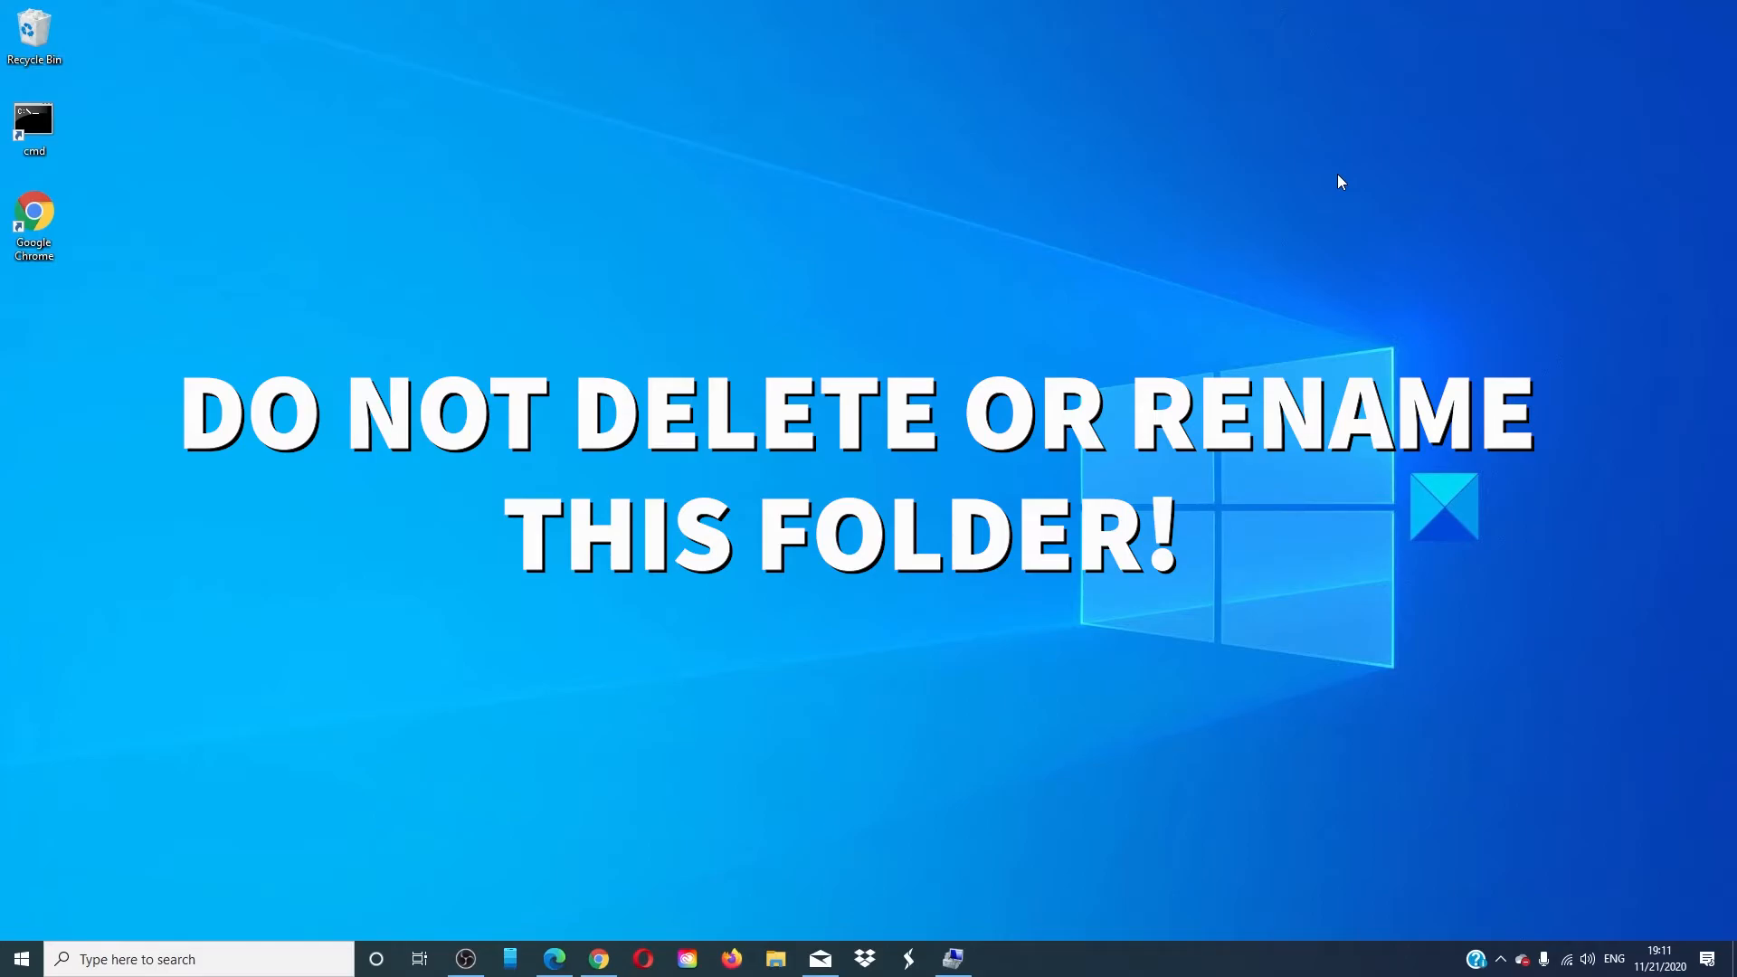
Return to the TheWindowsClub WDAGUtilityAccount article in the browser via the taskbar
left_click(554, 959)
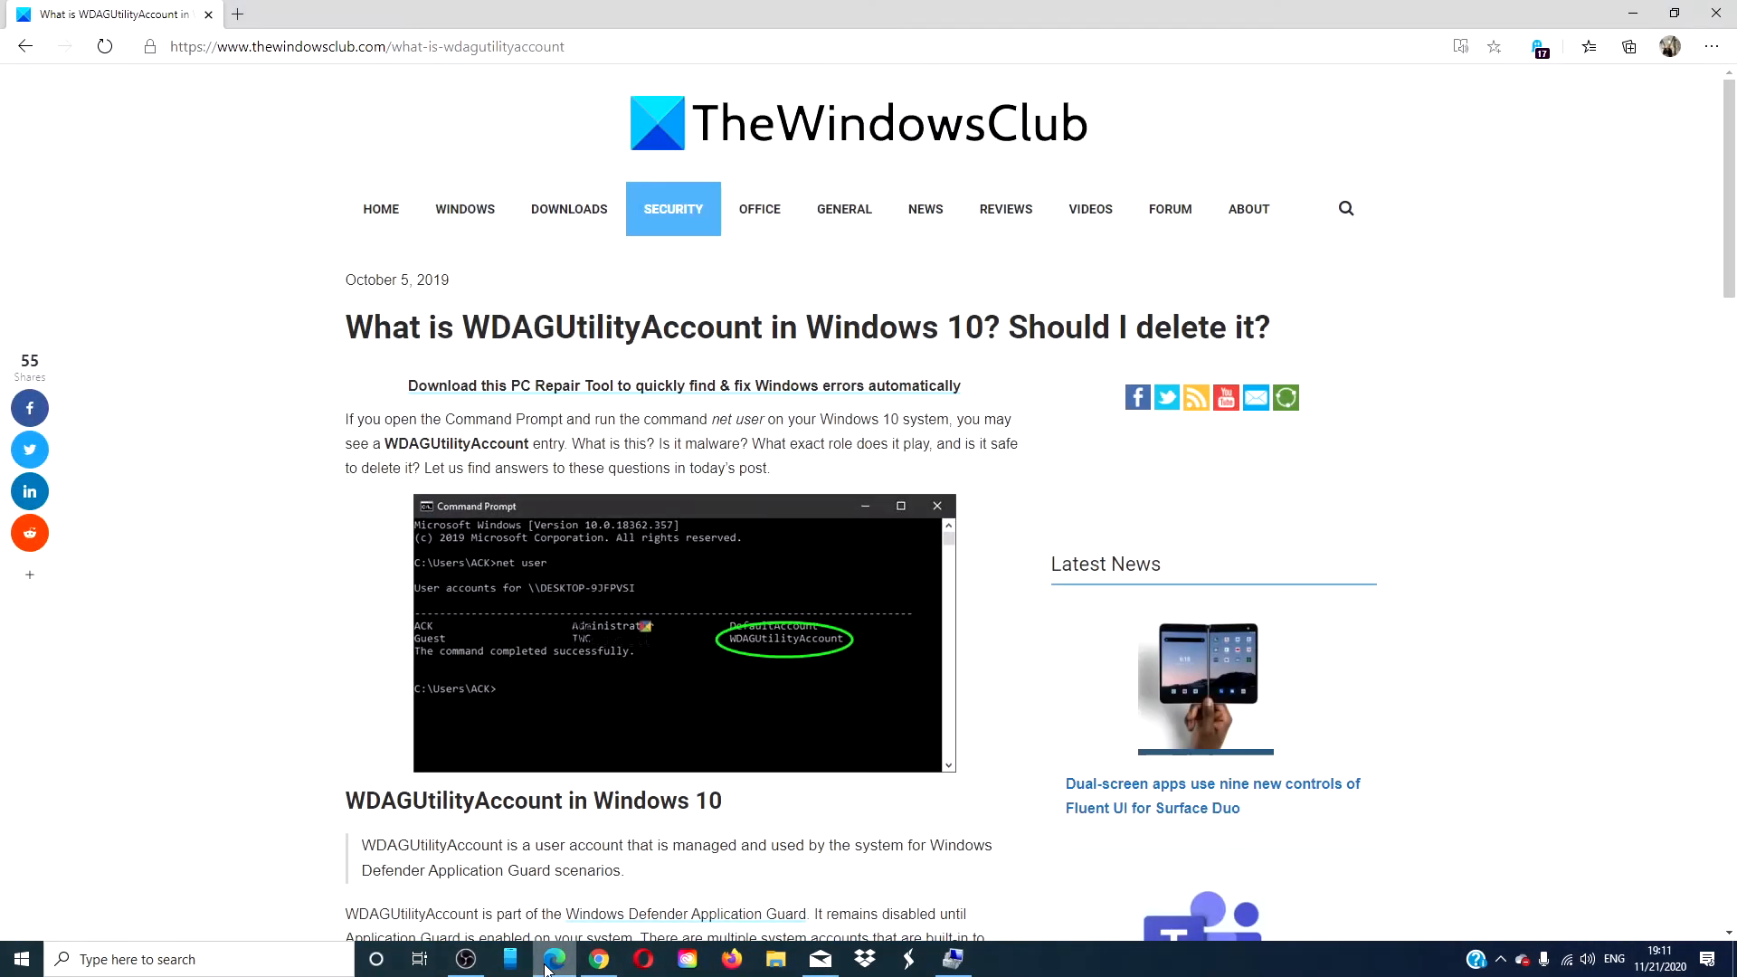